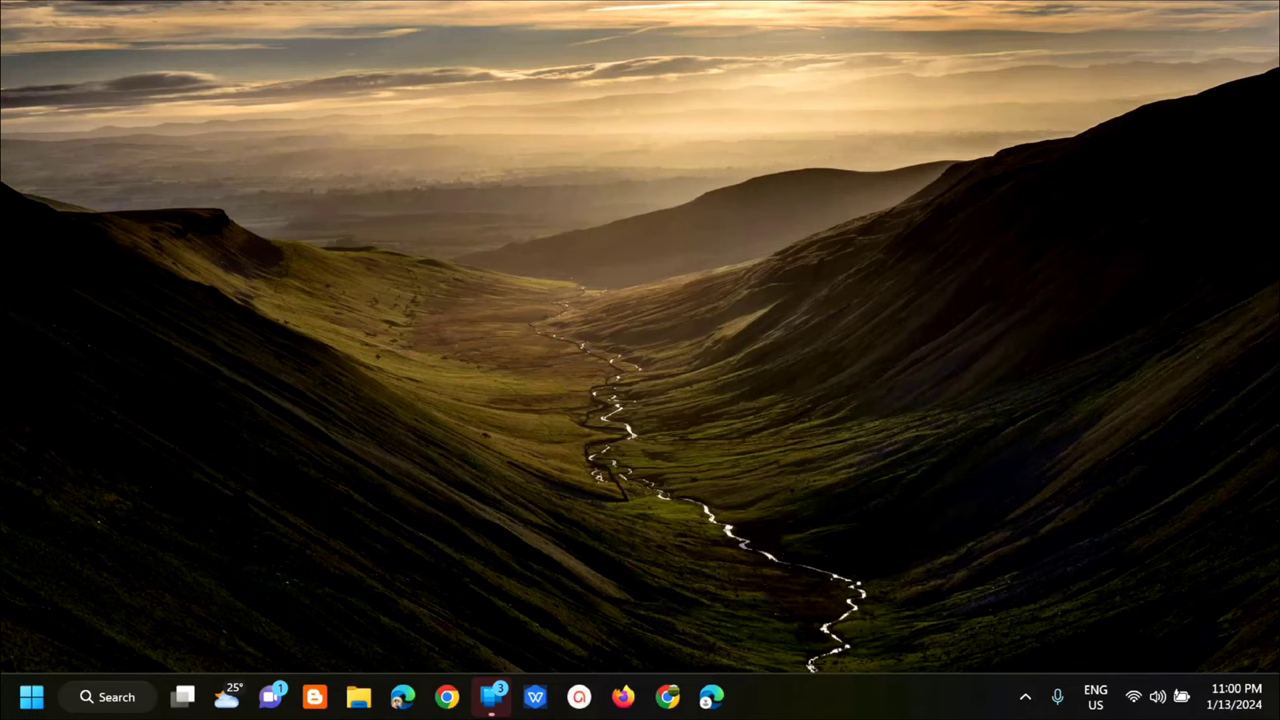
{"action": "mouse_move", "coordinate": [308, 506]}
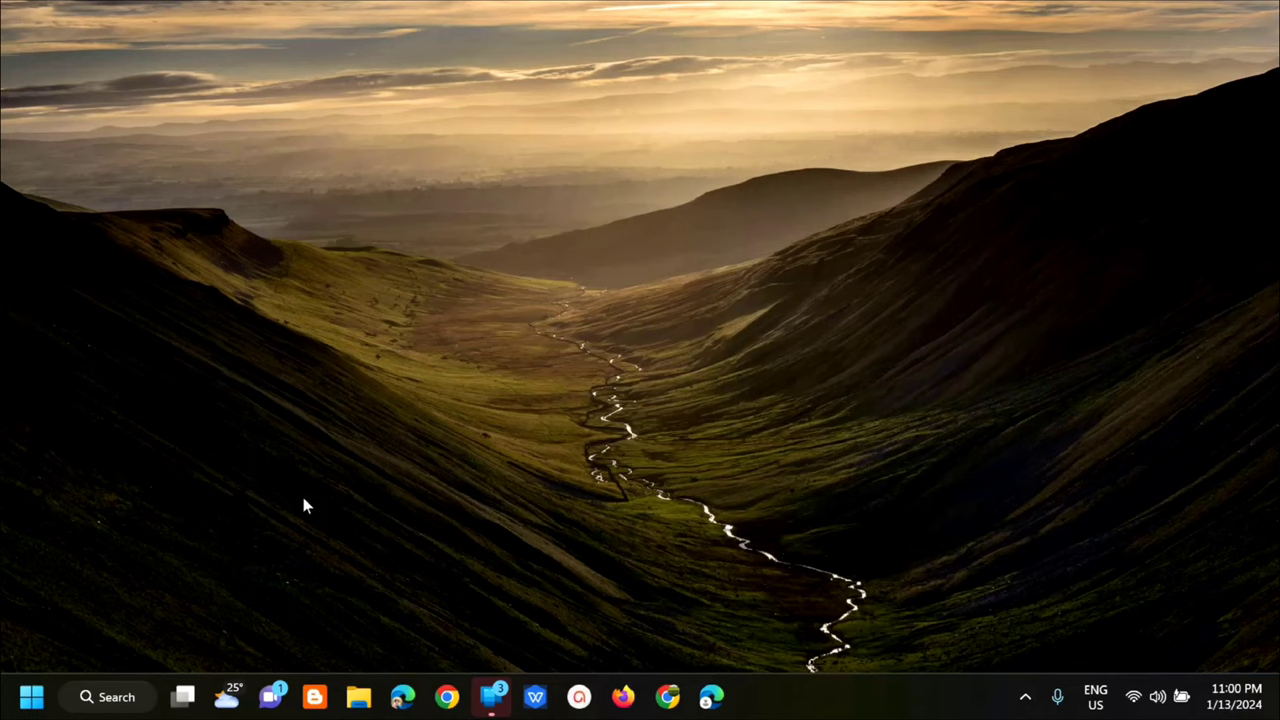
Step: Search Windows Start for "control" to find Control Panel
{"action": "left_click", "coordinate": [108, 696]}
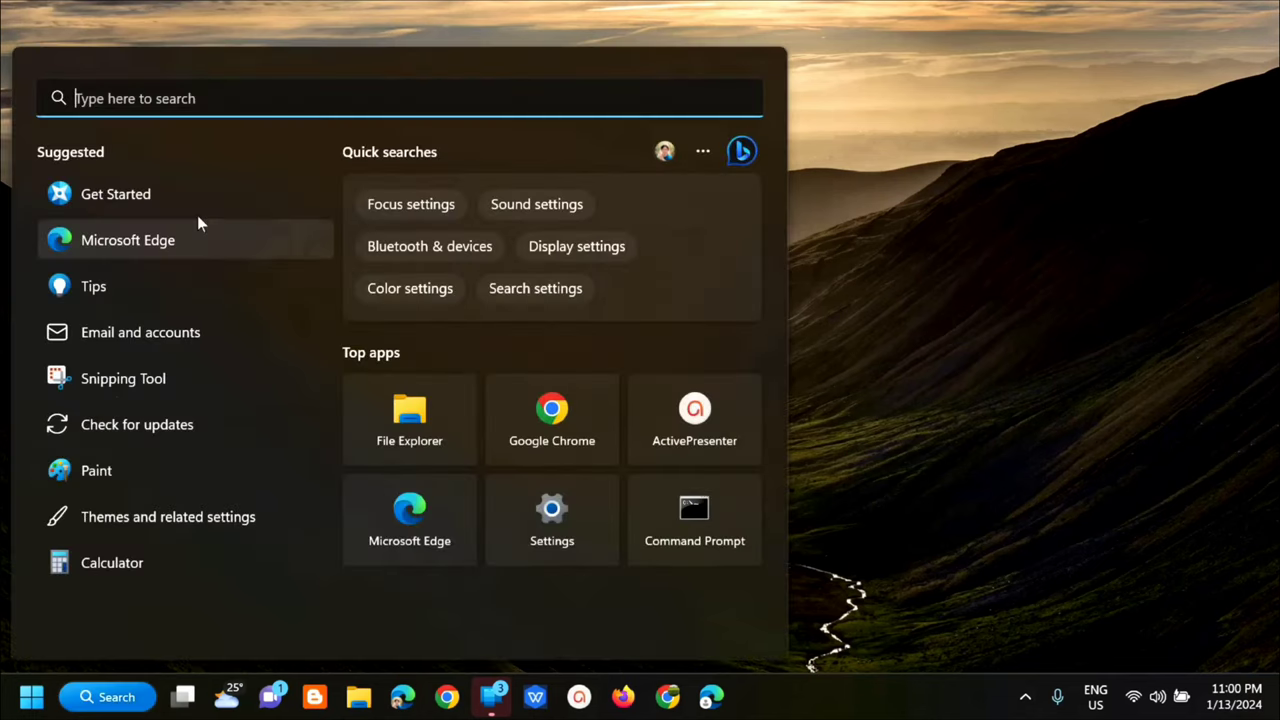
{"action": "type", "text": "c"}
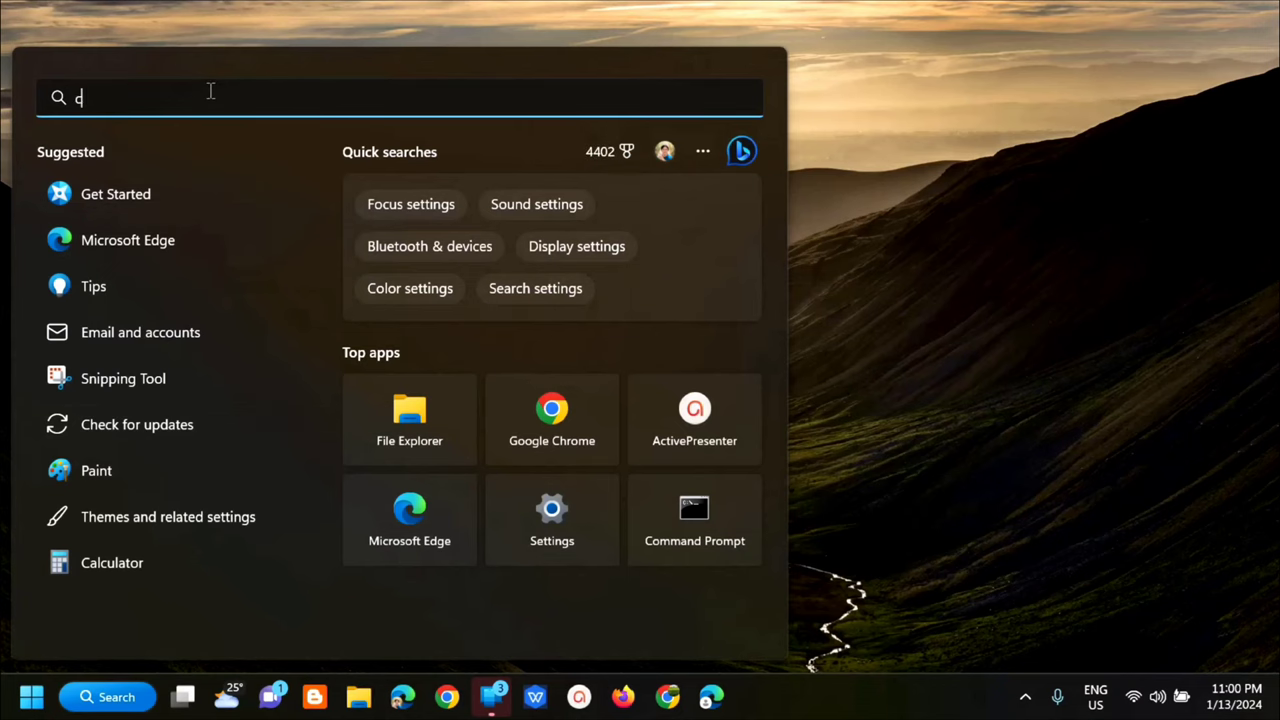
{"action": "type", "text": "ontrol"}
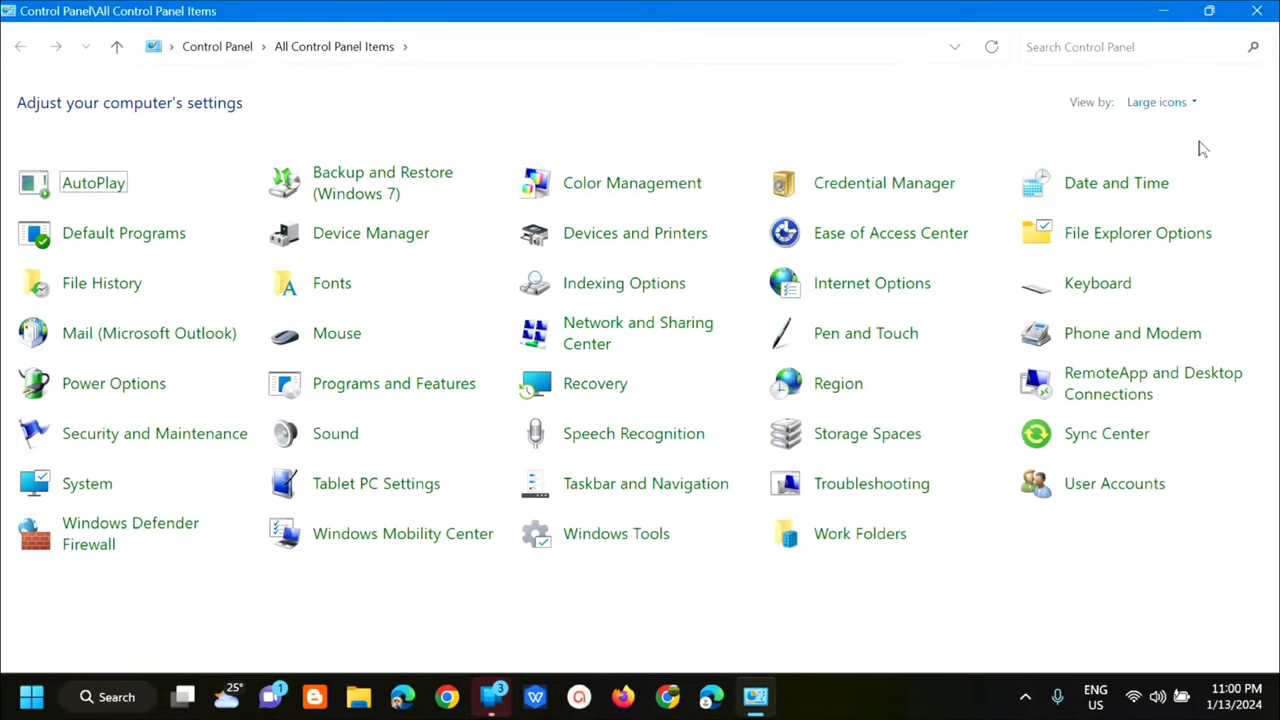
Step: Switch Control Panel to Category view and go into Network and Internet
{"action": "left_click", "coordinate": [1156, 100]}
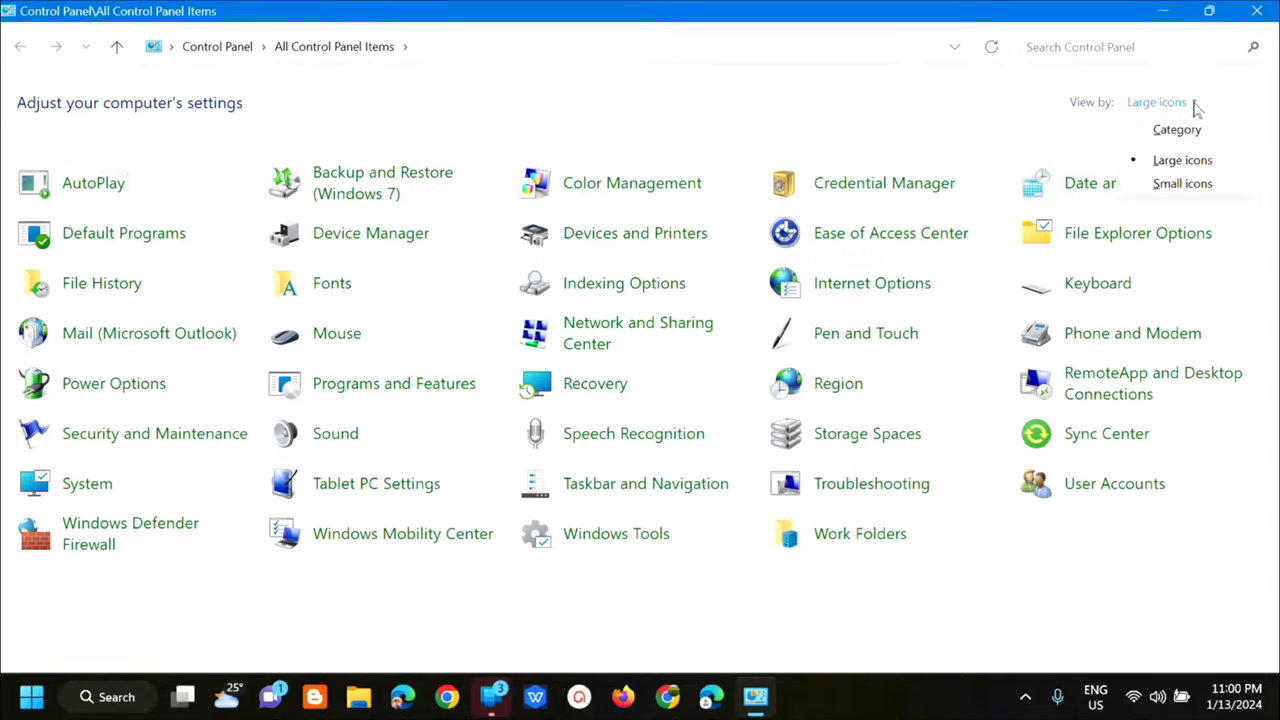
{"action": "left_click", "coordinate": [1176, 128]}
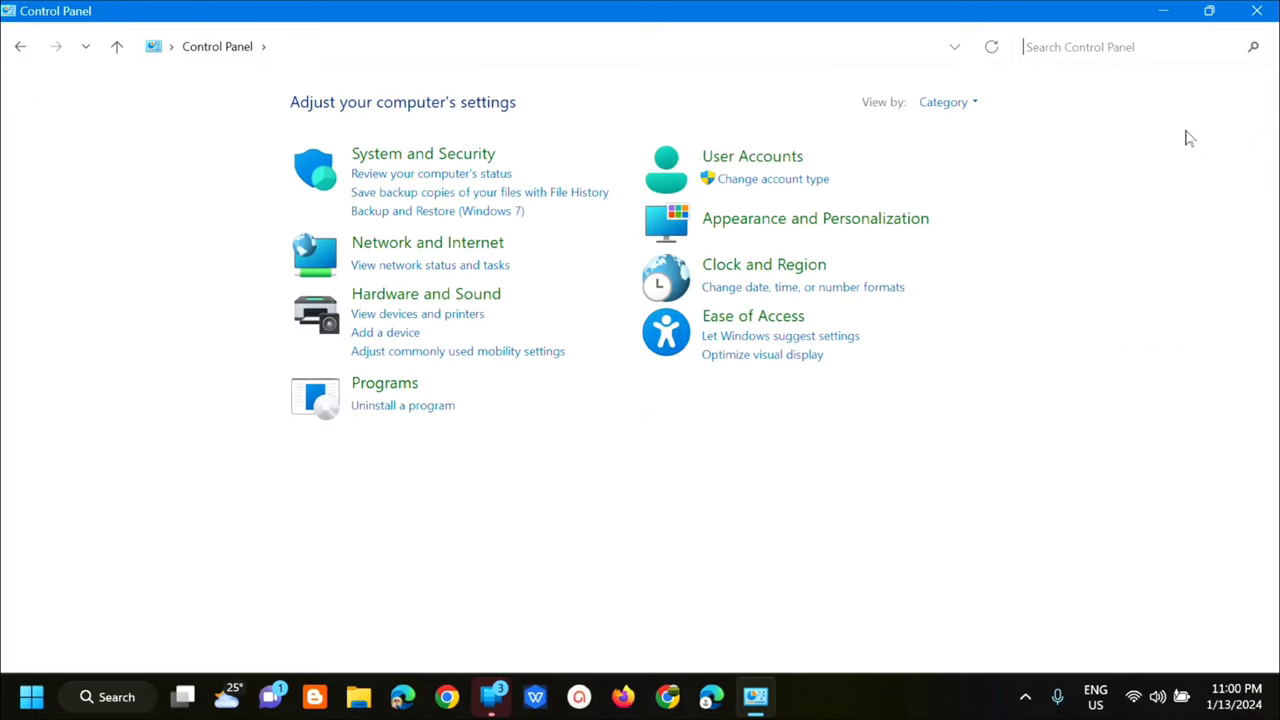
{"action": "mouse_move", "coordinate": [580, 96]}
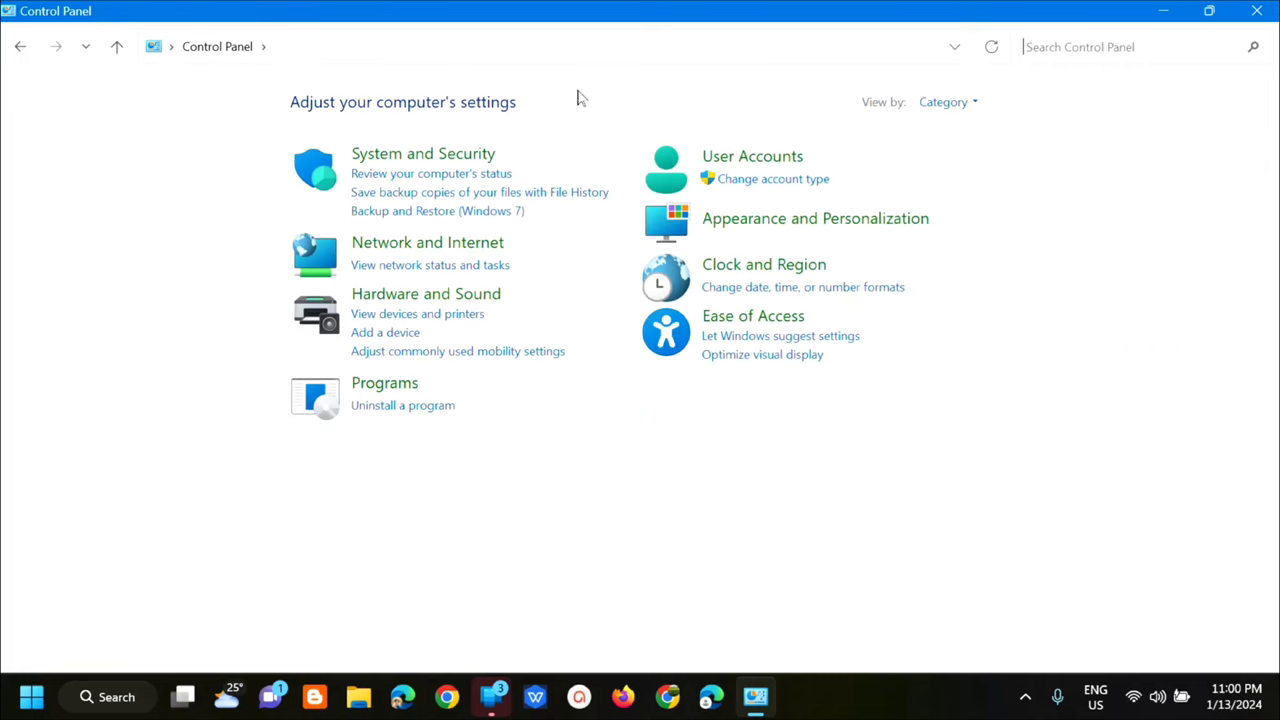
{"action": "mouse_move", "coordinate": [428, 242]}
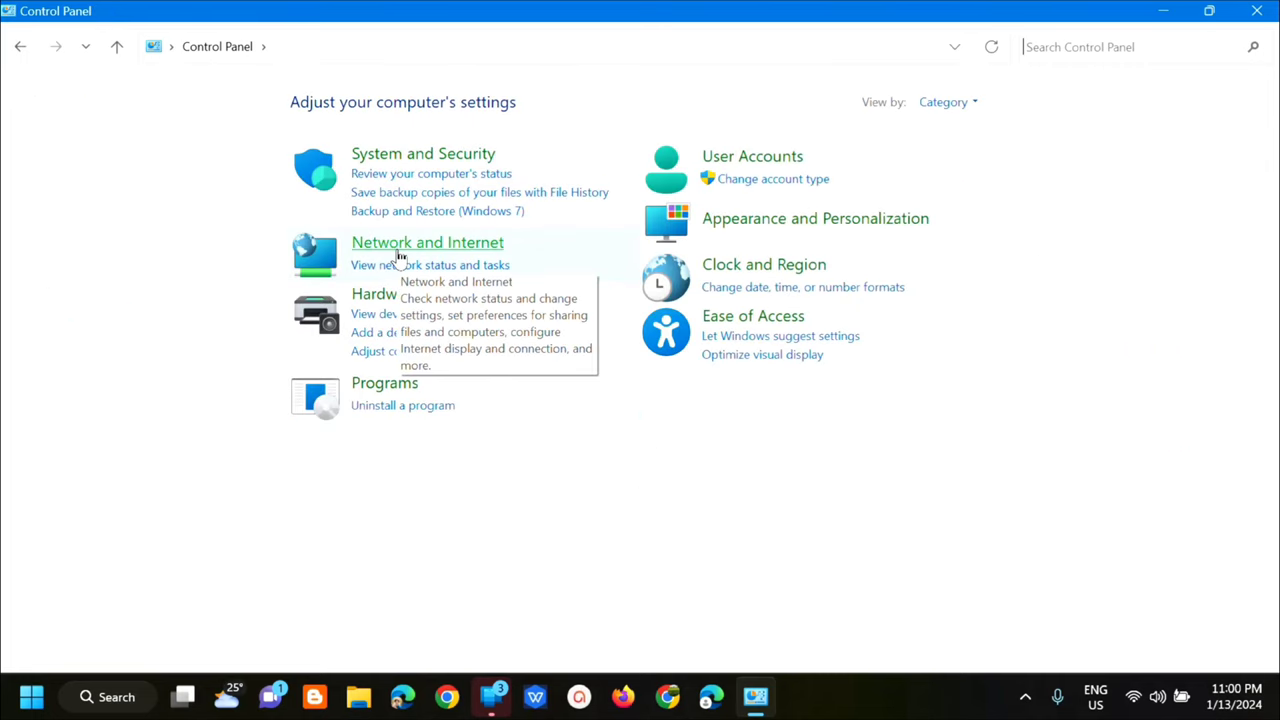
{"action": "left_click", "coordinate": [428, 242]}
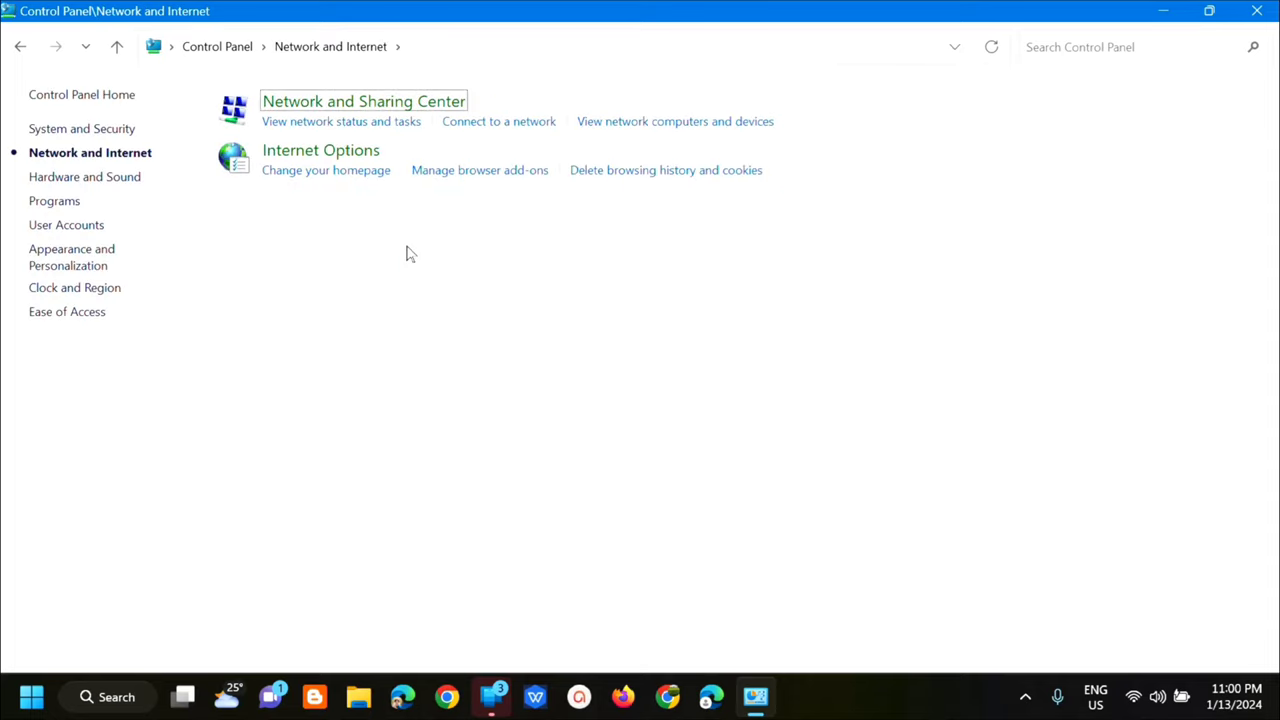
{"action": "mouse_move", "coordinate": [300, 118]}
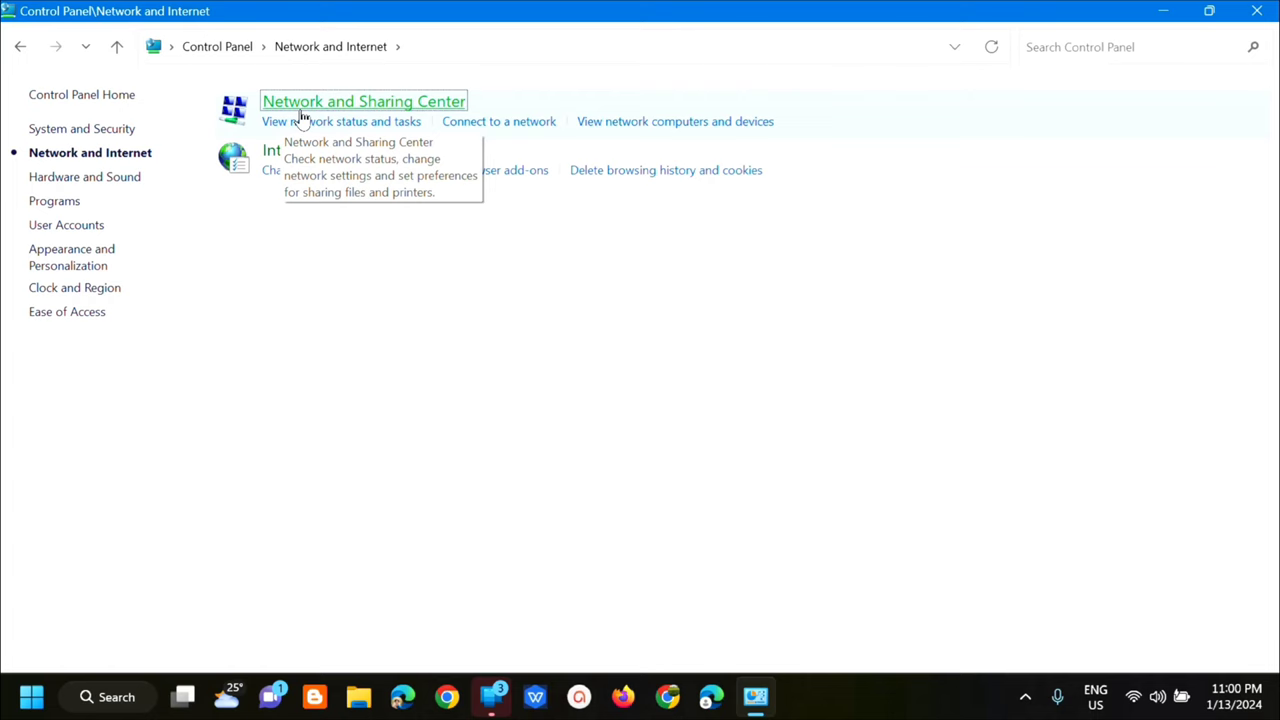
Step: Reach Media streaming options through the Network and Sharing Center
{"action": "left_click", "coordinate": [364, 100]}
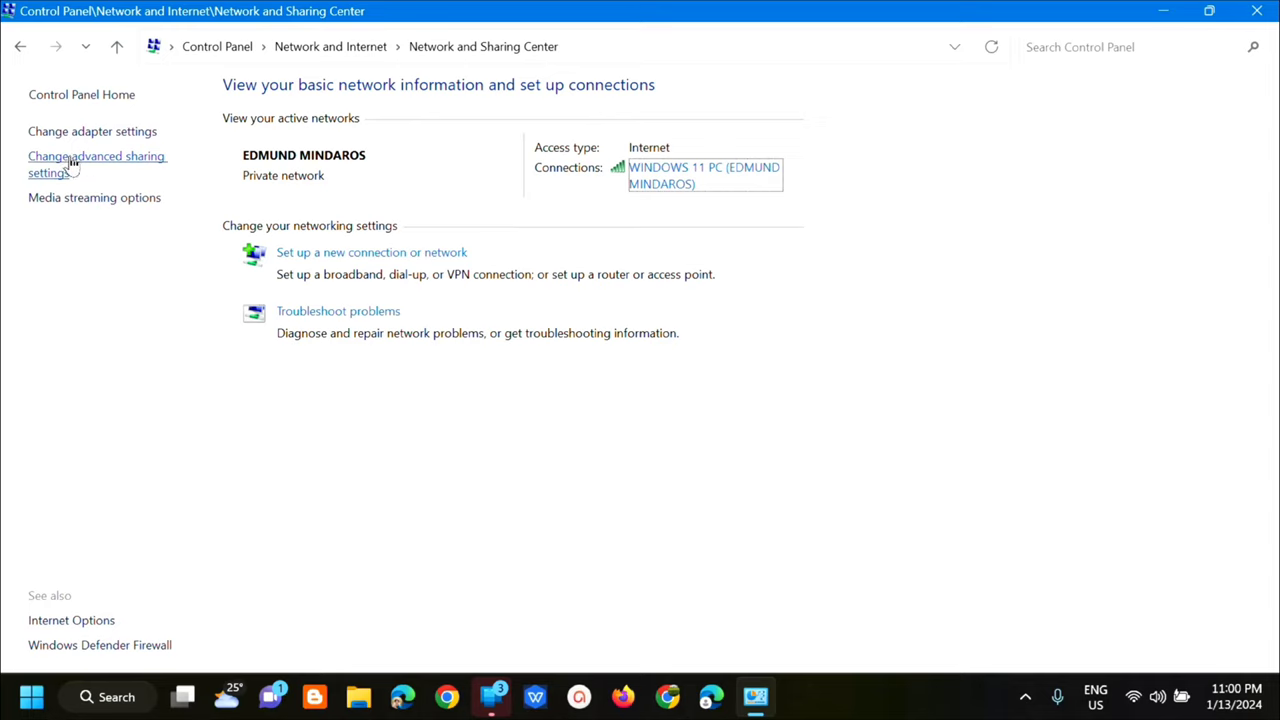
{"action": "mouse_move", "coordinate": [124, 204]}
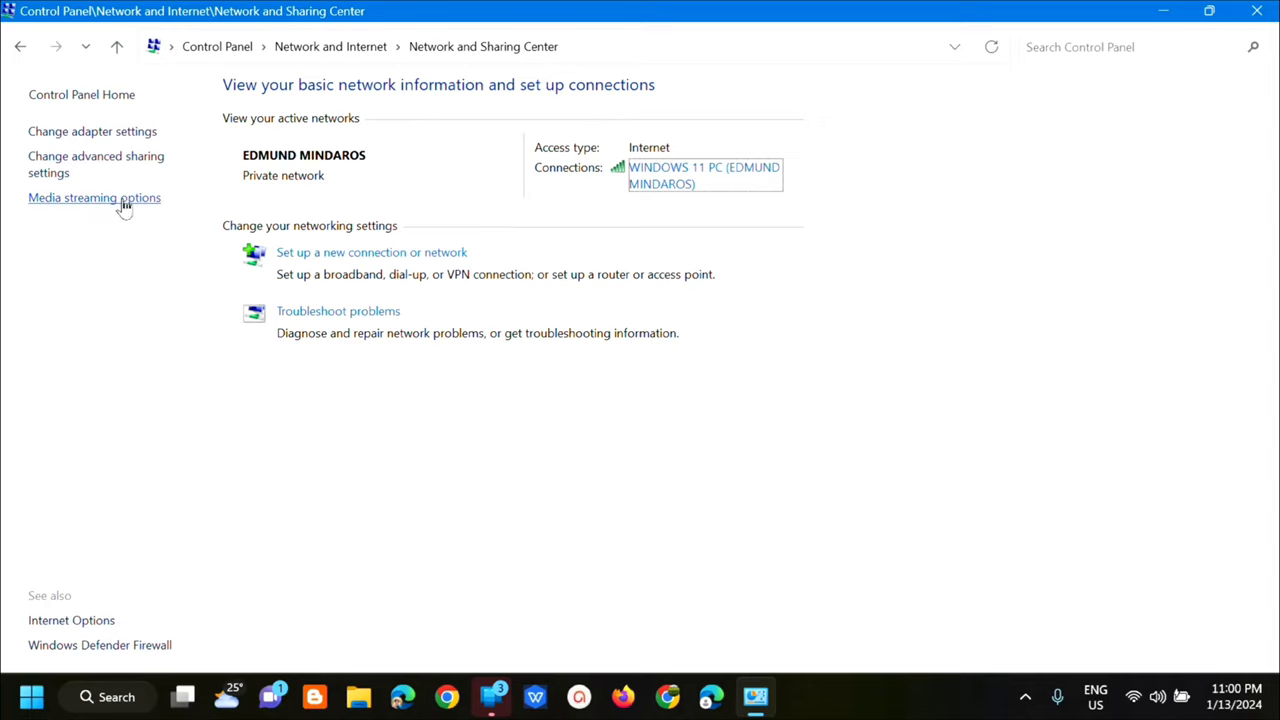
{"action": "left_click", "coordinate": [94, 198]}
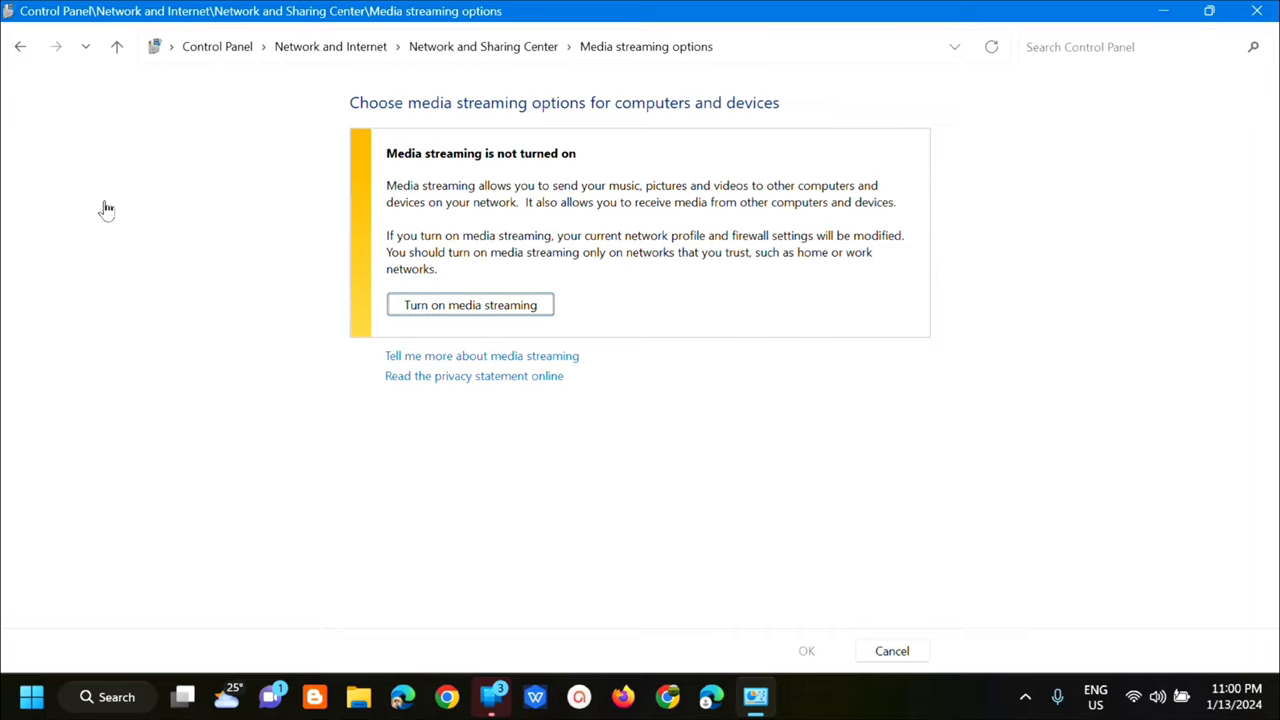
{"action": "mouse_move", "coordinate": [716, 188]}
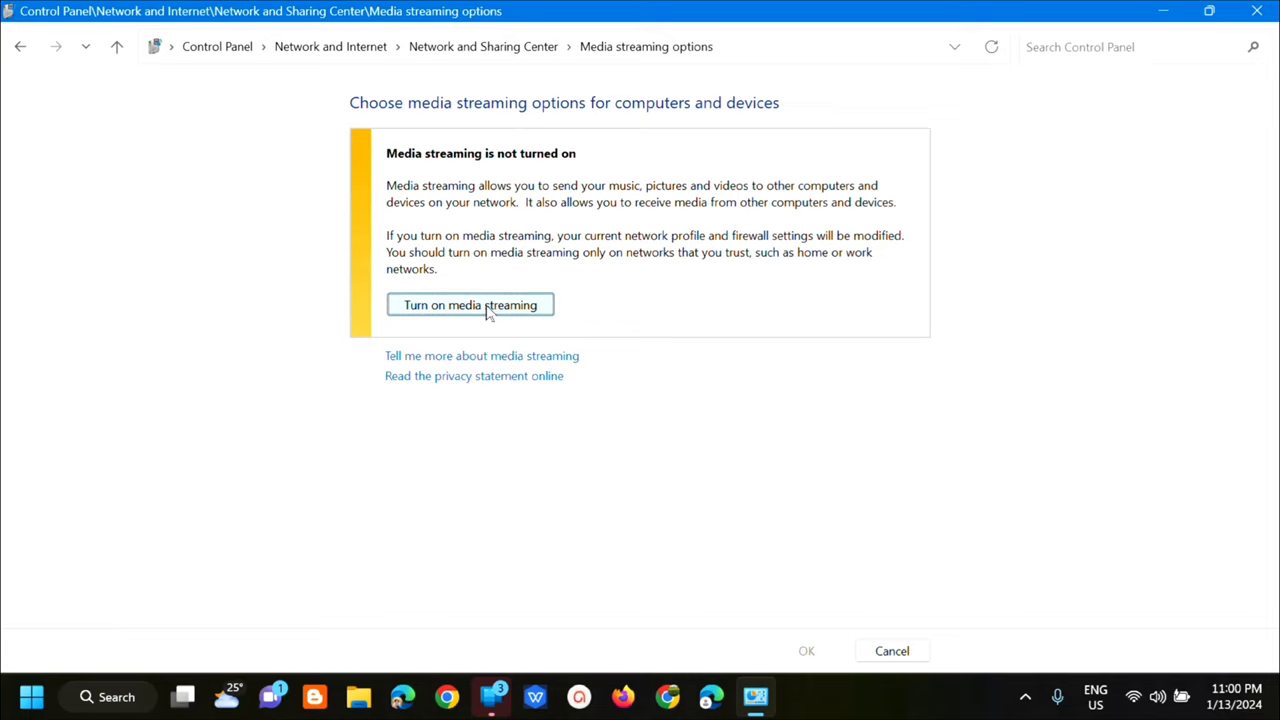
Step: Turn on media streaming and accept the default streaming settings unchanged
{"action": "left_click", "coordinate": [470, 304]}
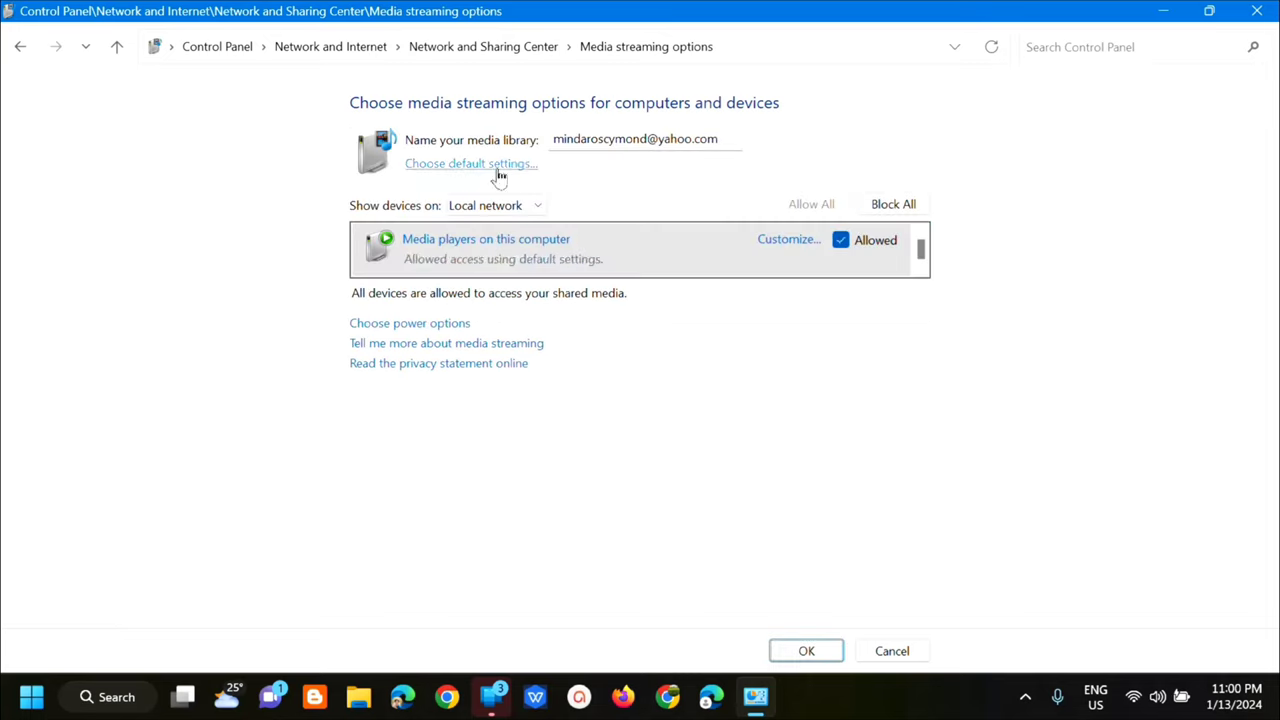
{"action": "mouse_move", "coordinate": [644, 164]}
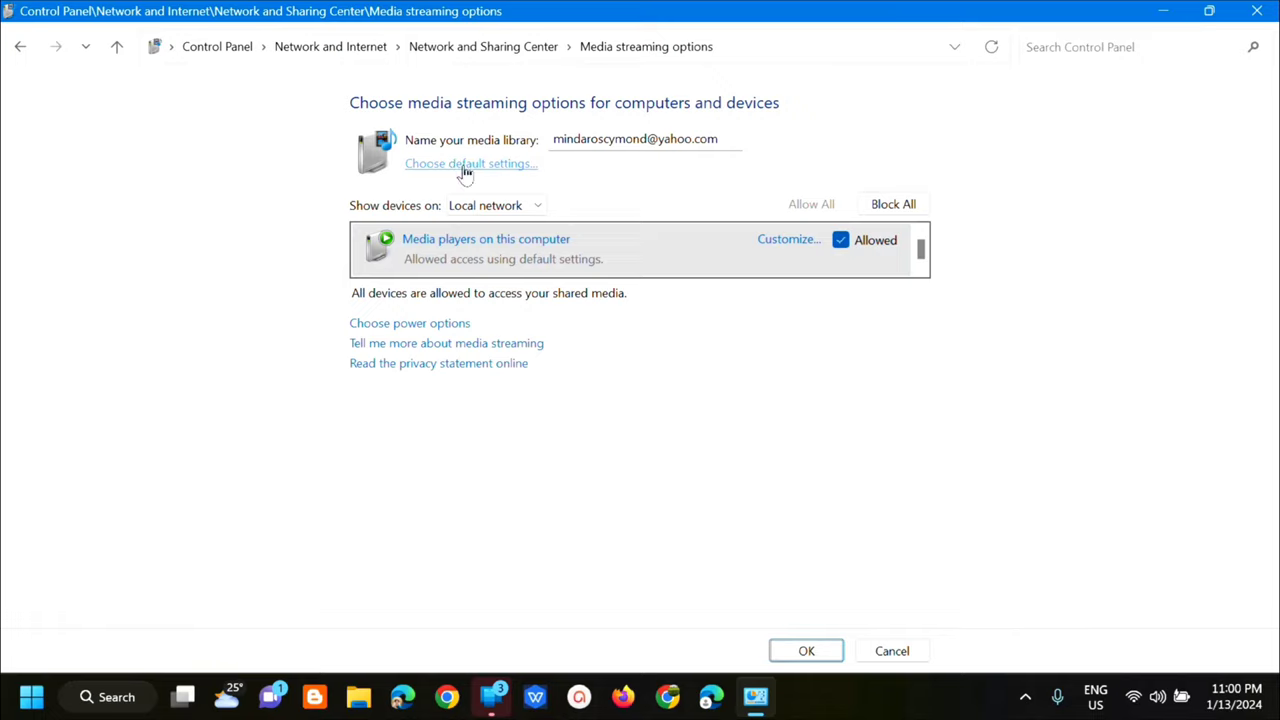
{"action": "left_click", "coordinate": [470, 164]}
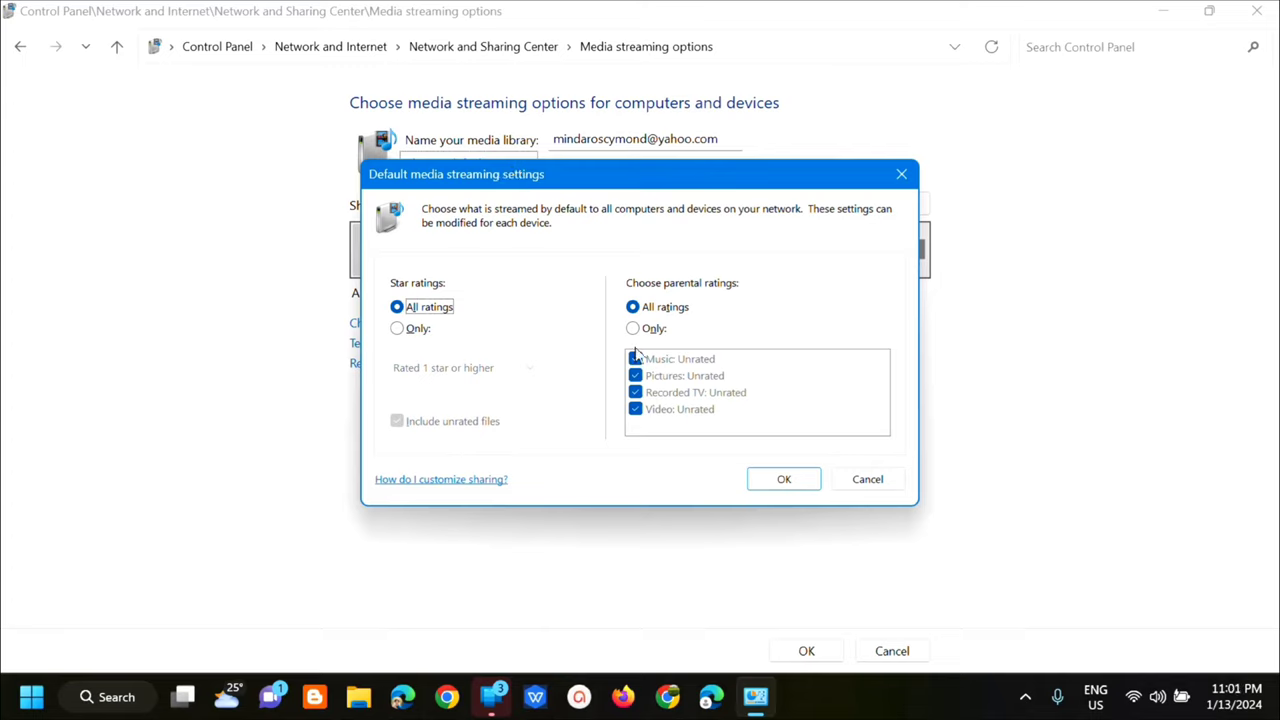
{"action": "left_click", "coordinate": [784, 478]}
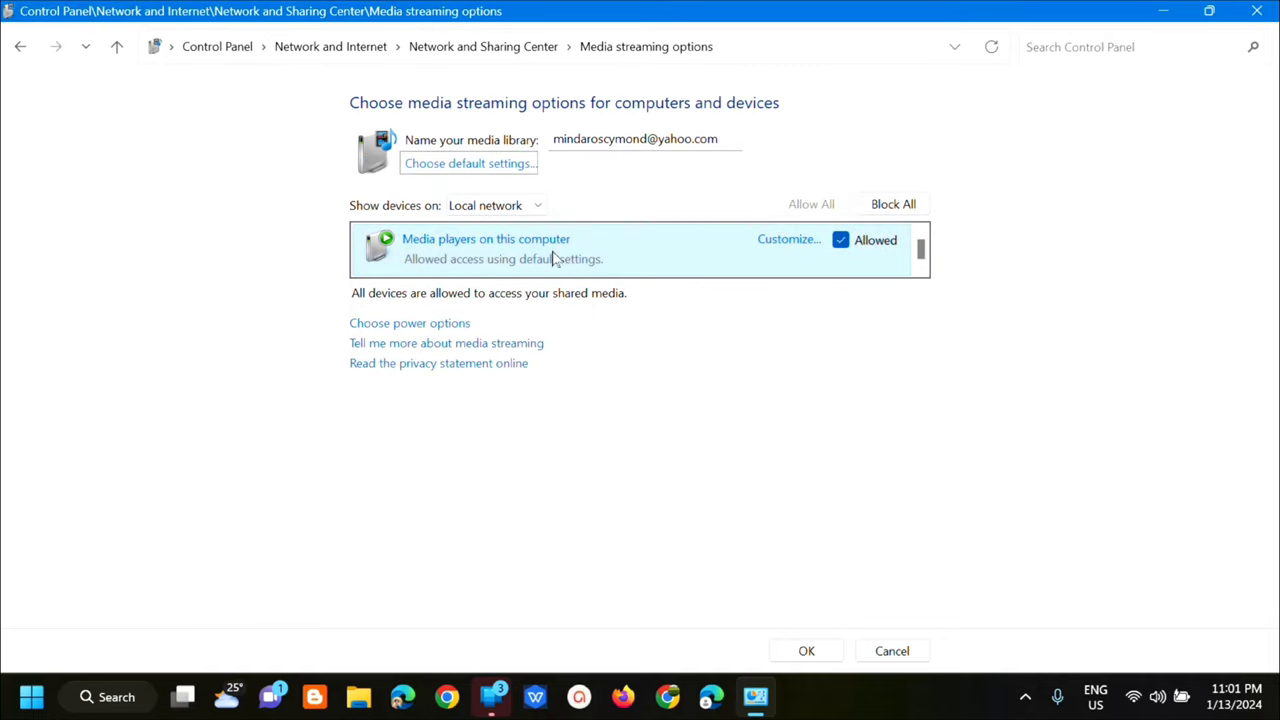
Step: Keep Show devices on Local network and customize streaming for this computer's media players
{"action": "left_click", "coordinate": [492, 204]}
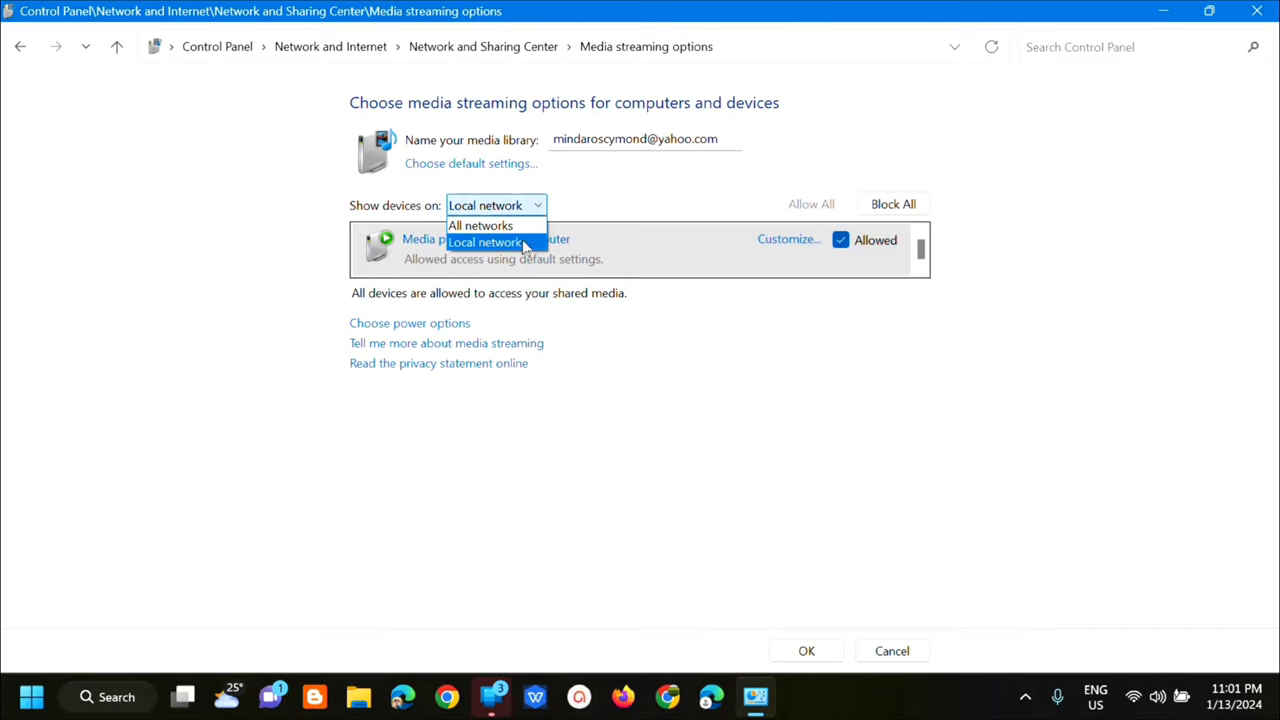
{"action": "mouse_move", "coordinate": [504, 256]}
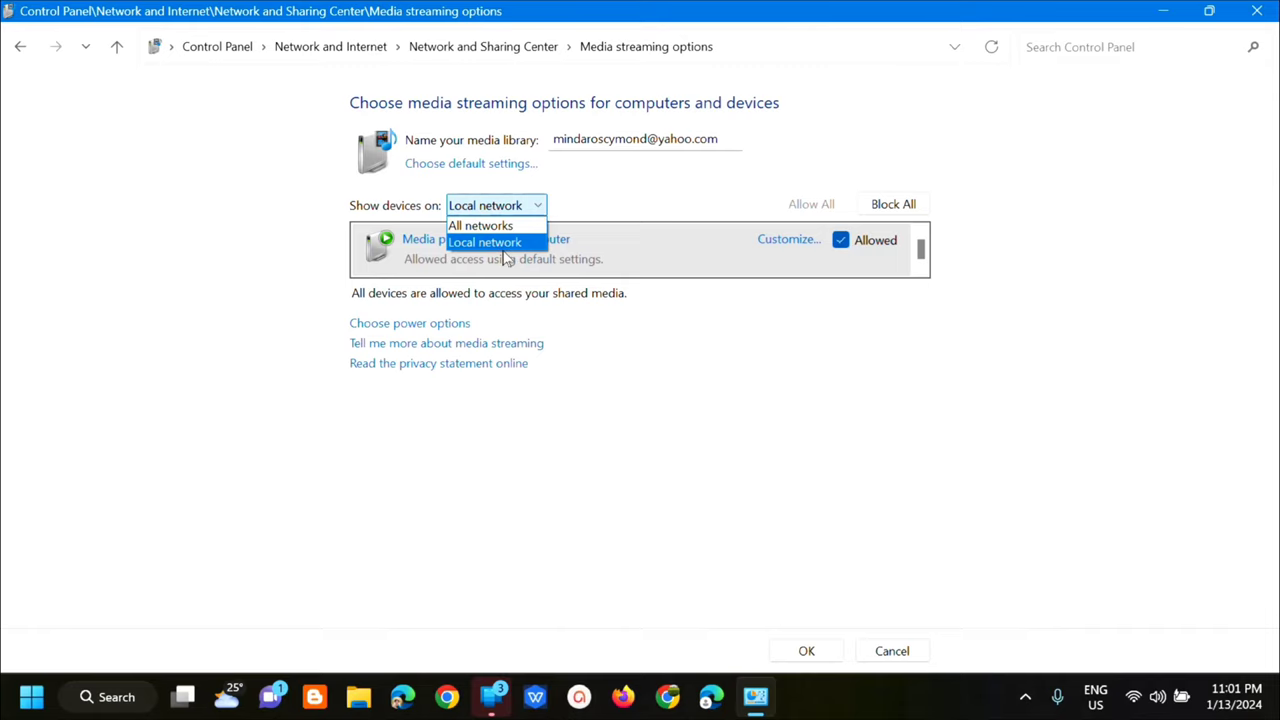
{"action": "mouse_move", "coordinate": [480, 224]}
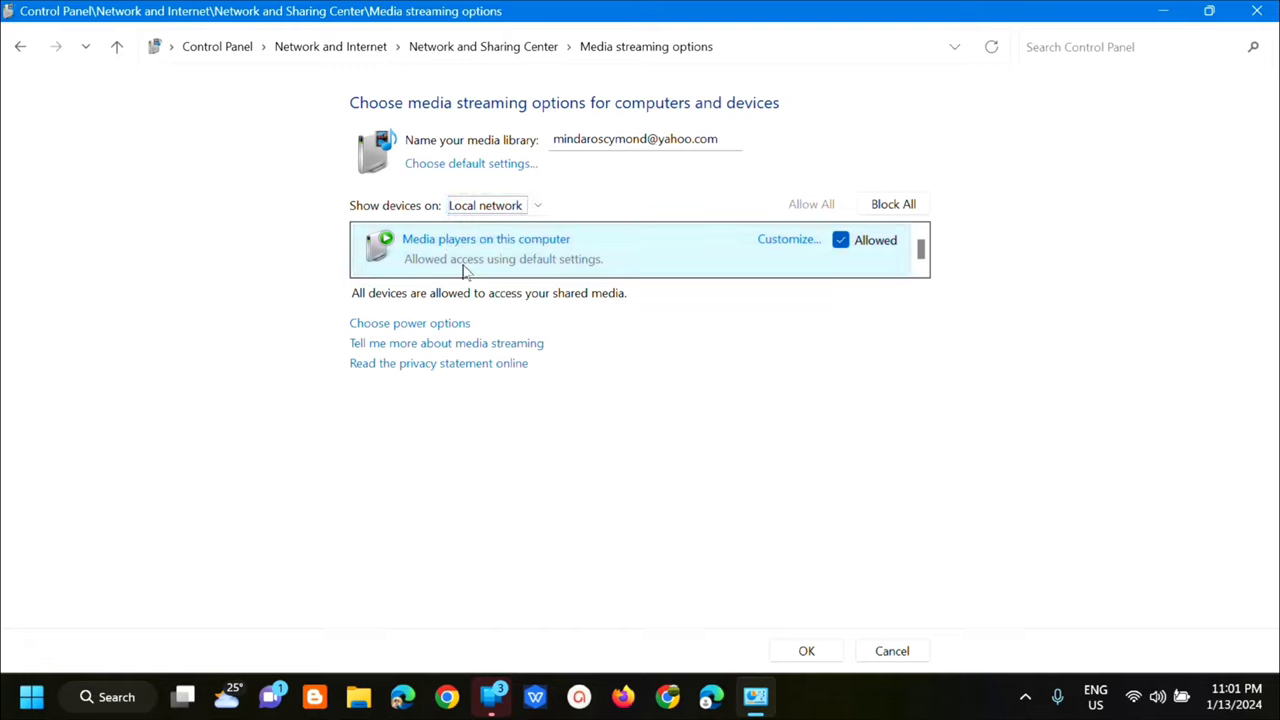
{"action": "mouse_move", "coordinate": [872, 268]}
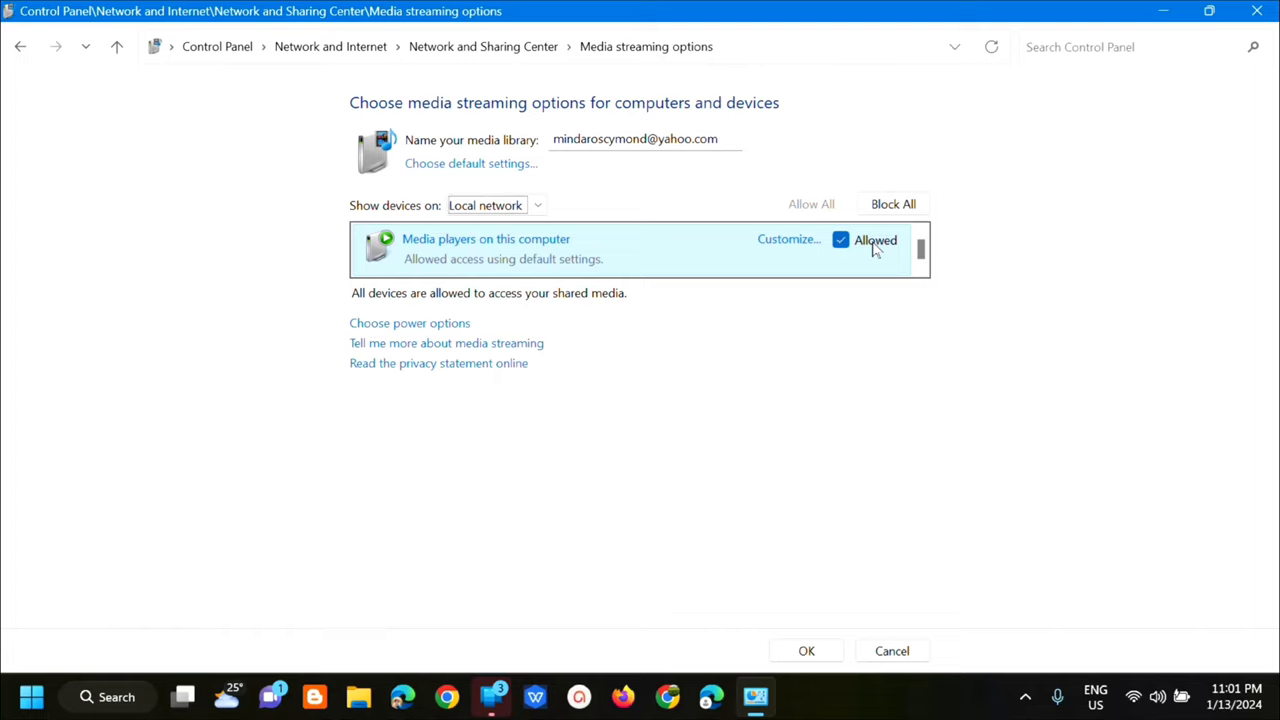
{"action": "left_click", "coordinate": [788, 240]}
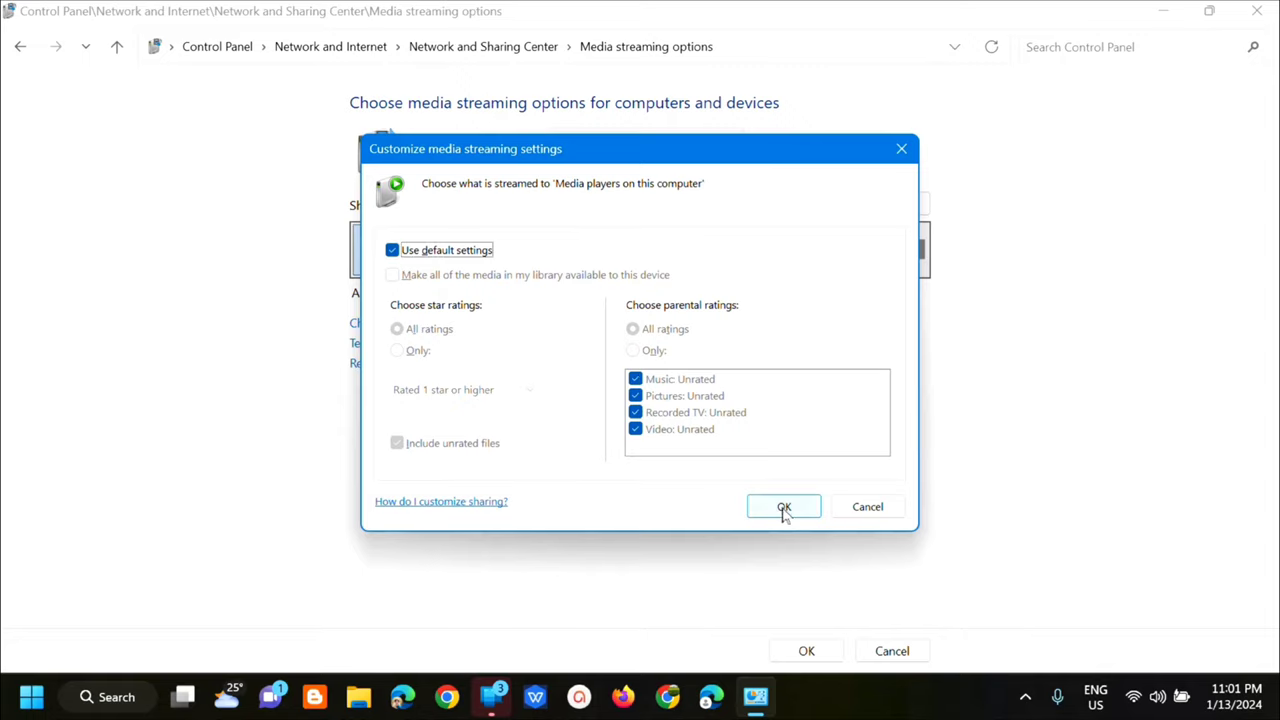
Step: Keep default settings for local media players and save the media streaming options
{"action": "left_click", "coordinate": [784, 506]}
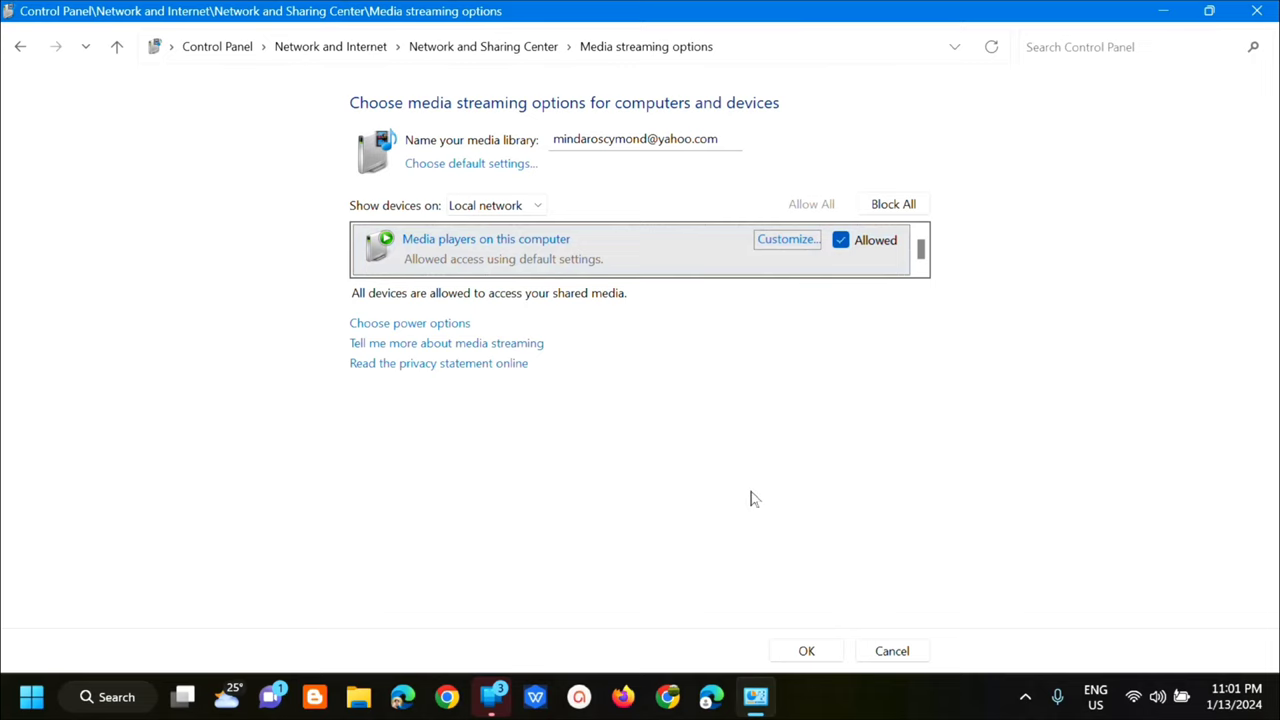
{"action": "left_click", "coordinate": [806, 652]}
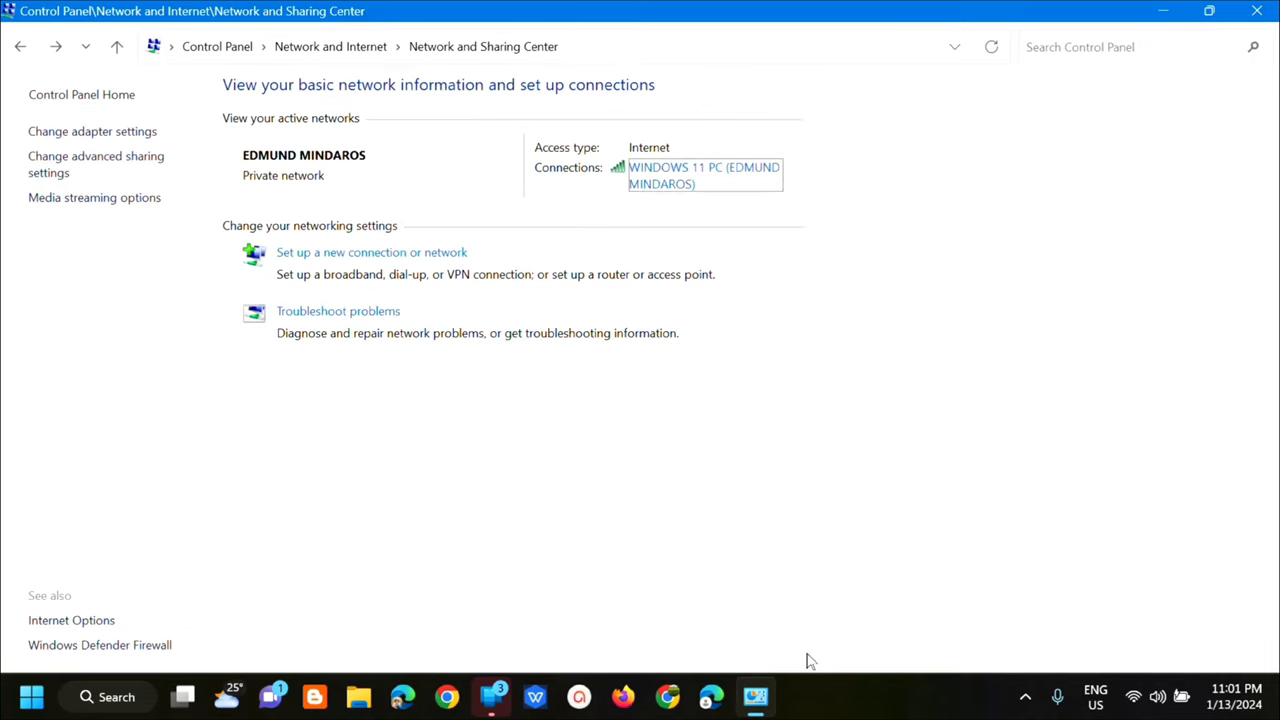
{"action": "mouse_move", "coordinate": [782, 576]}
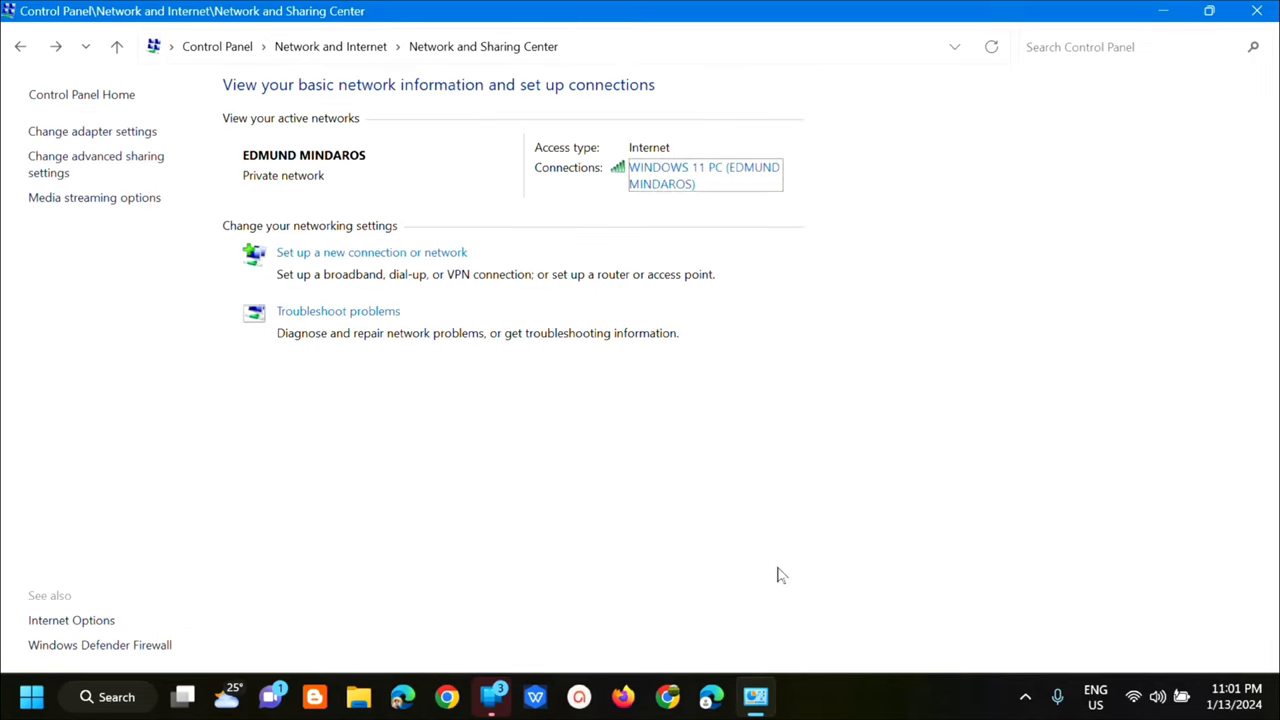